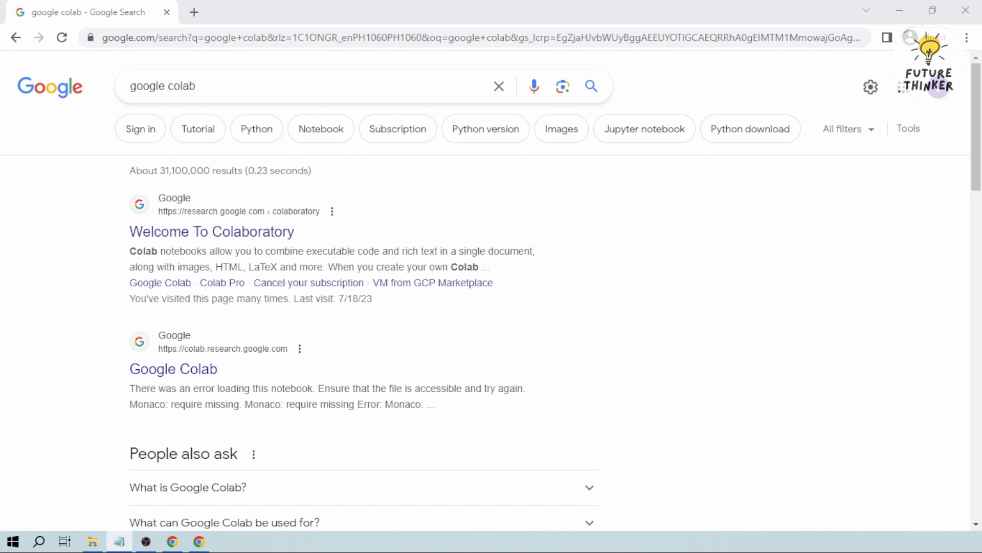
mouse_move(88, 257)
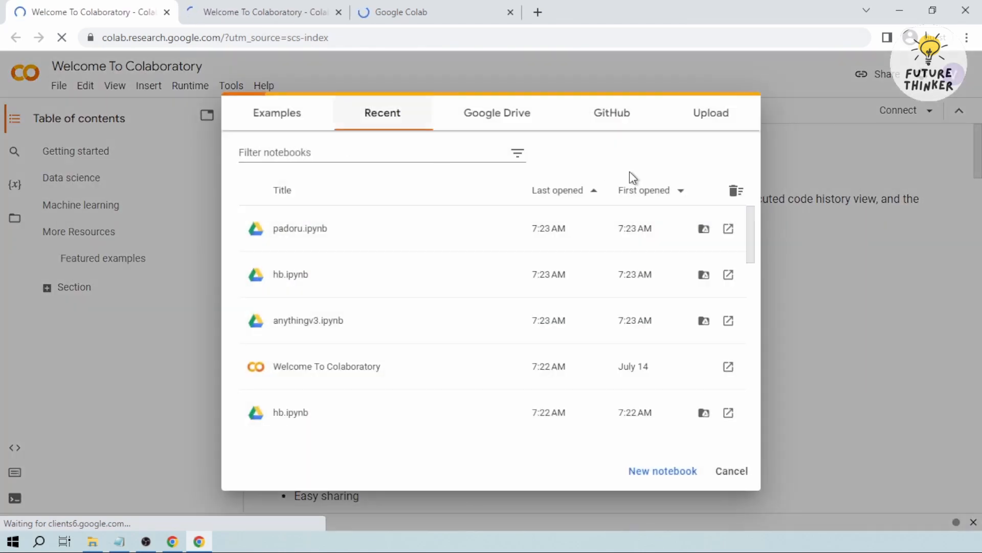
Open anythingv3.ipynb and hb.ipynb from Colab's recent notebooks, each in its own tab.
left_click(710, 113)
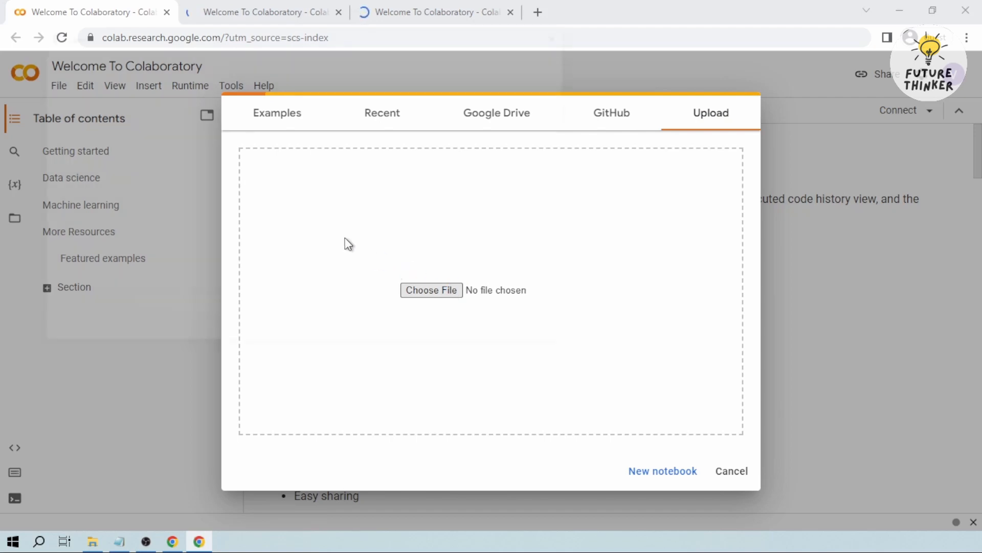
left_click(431, 290)
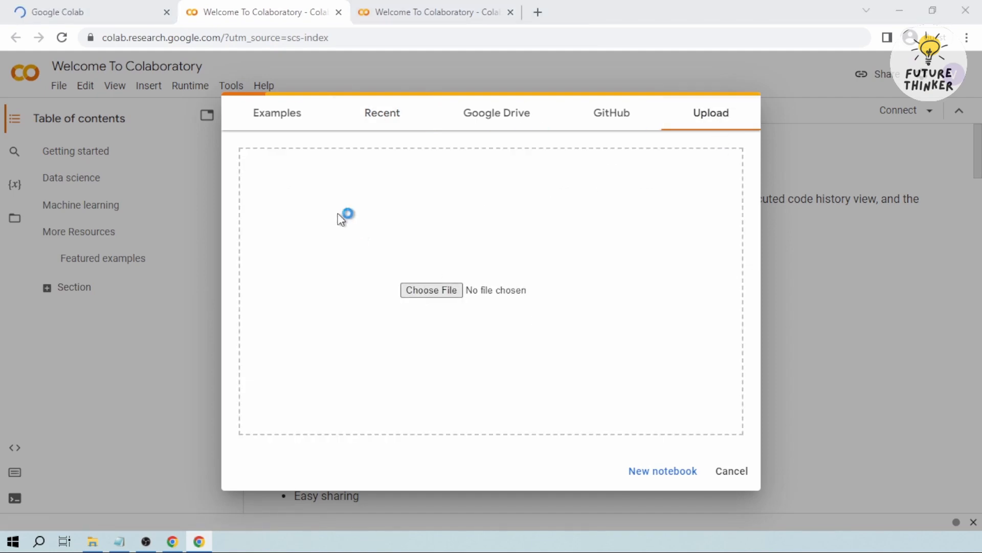
left_click(382, 112)
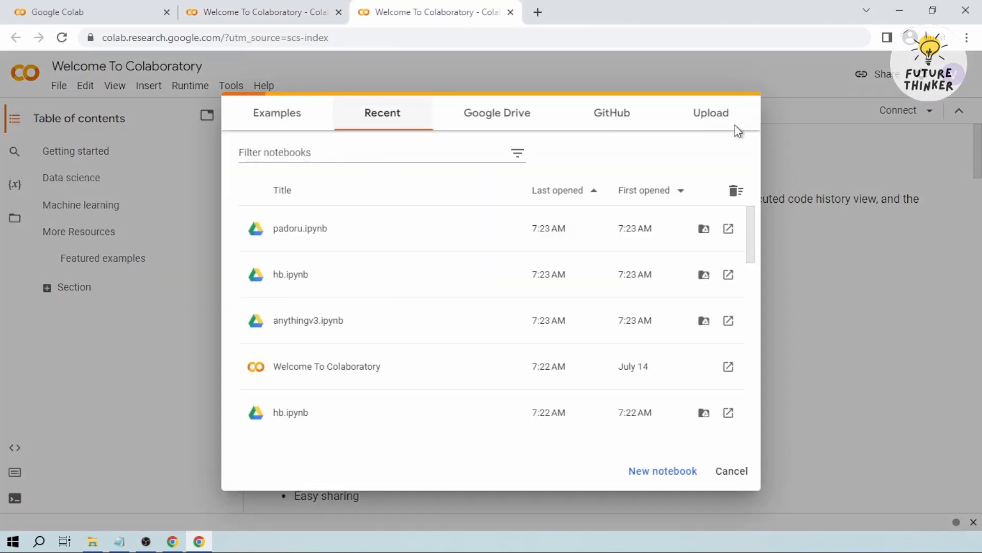
left_click(709, 112)
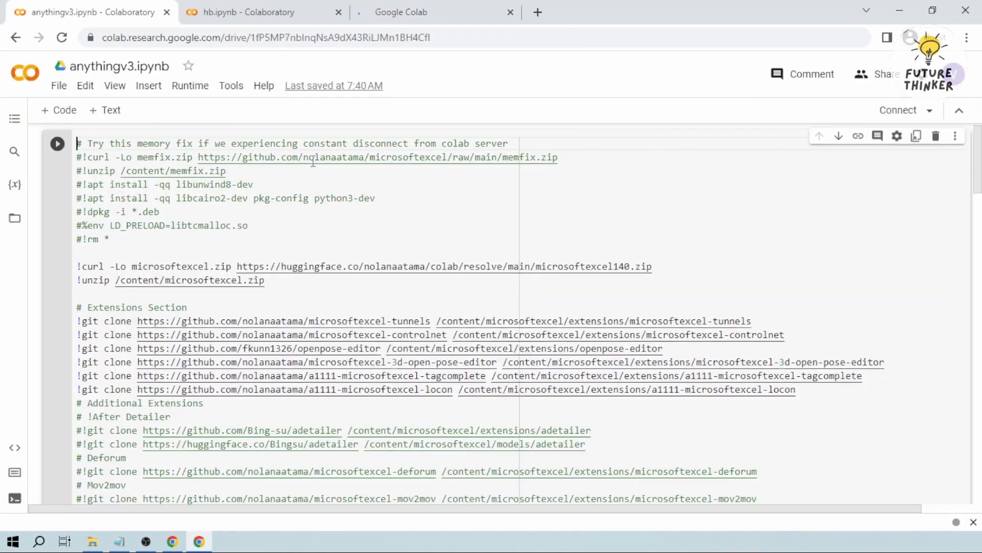
Scroll anythingv3.ipynb down to the # Model Code download commands.
scroll("down", 3)
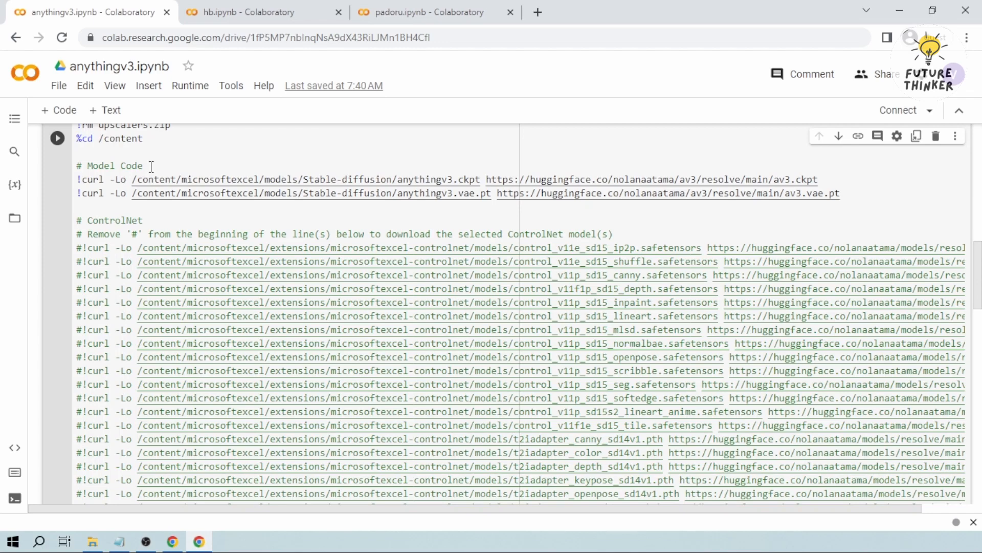
Copy the hb1.5.1.2 model and VAE curl lines into anythingv3's Model Code.
left_click(257, 11)
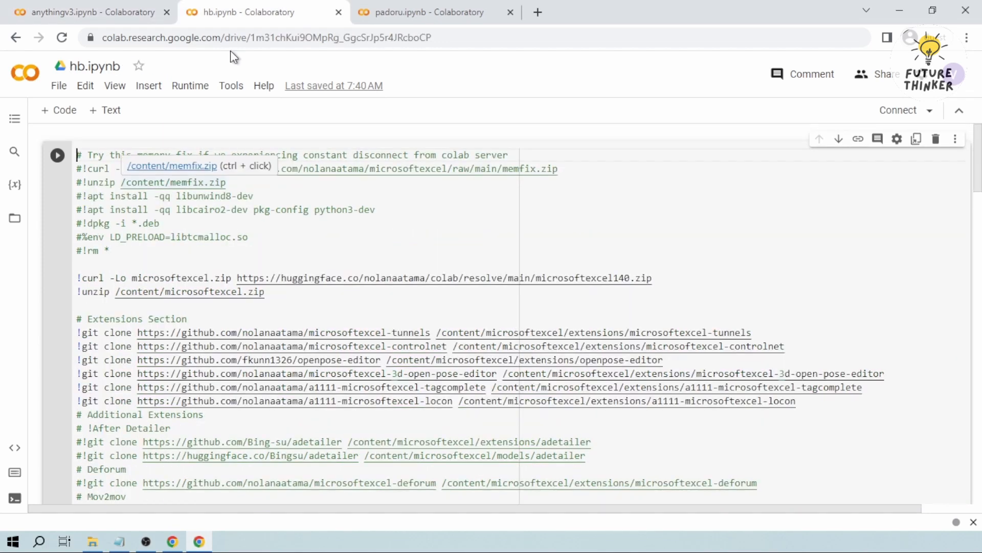
scroll("down", 3)
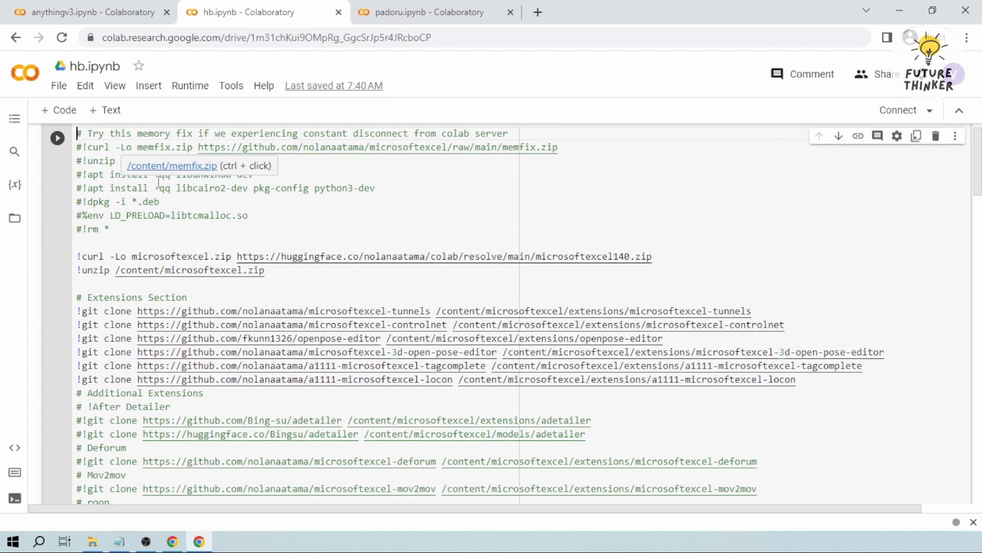
scroll("down", 3)
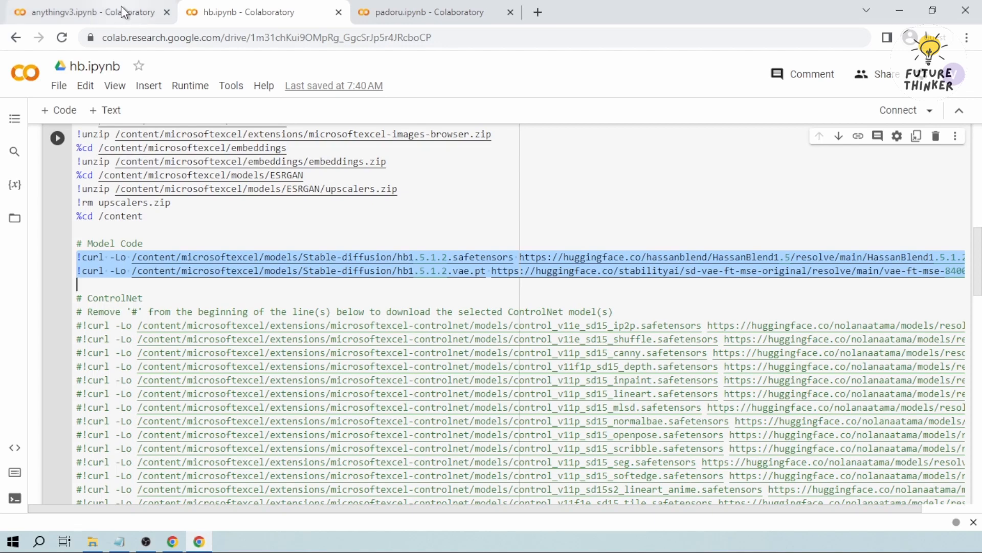
left_click(76, 12)
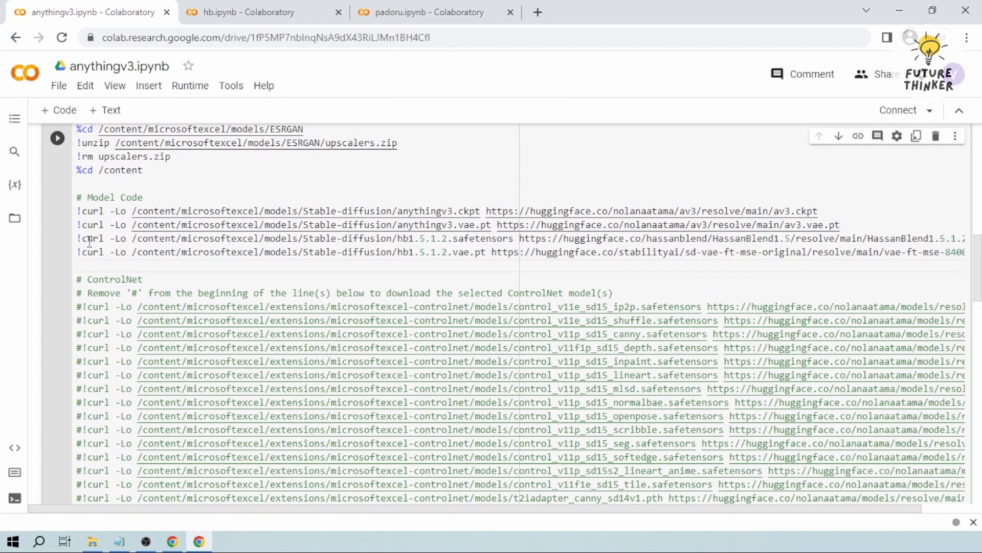
Add the padoru checkpoint curl line below them in anythingv3's Model Code.
left_click(429, 11)
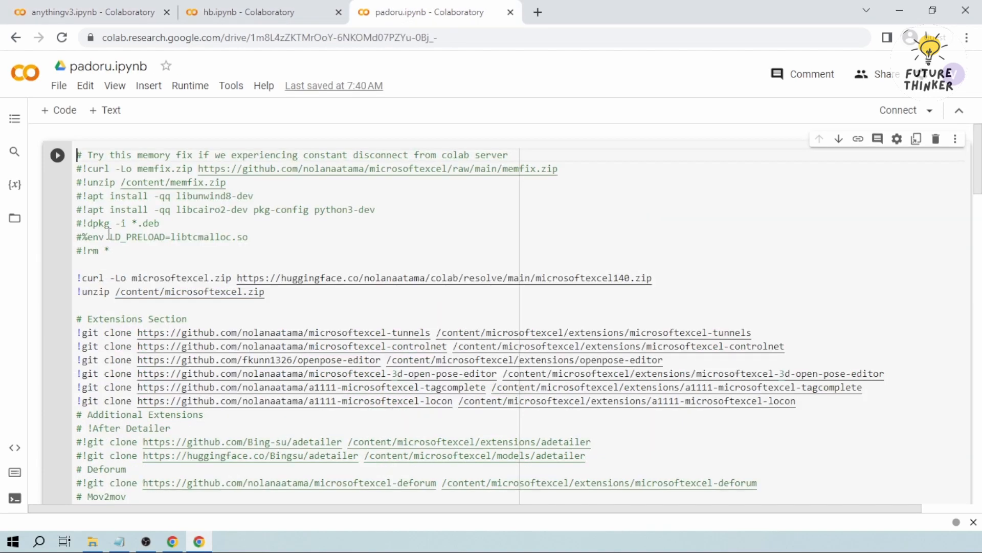
scroll("down", 3)
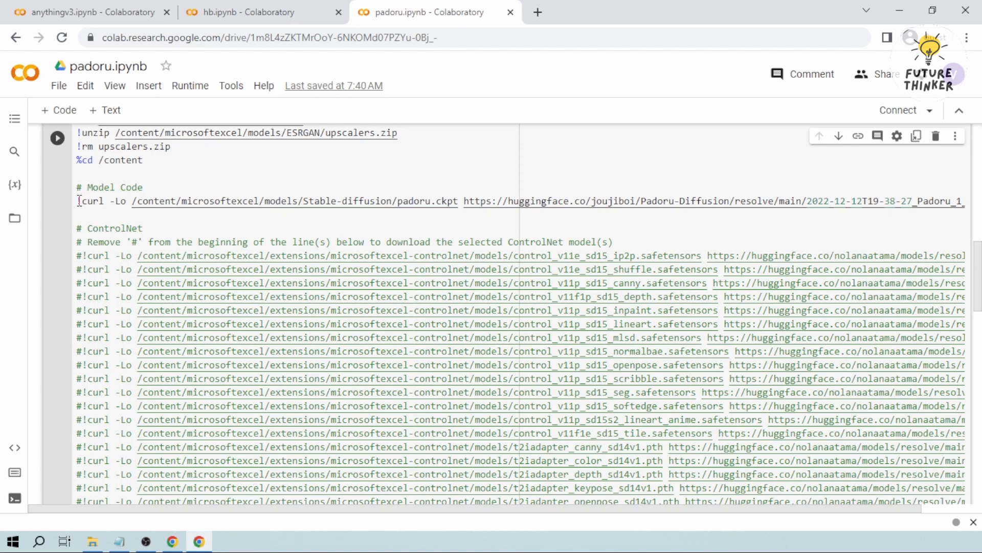
left_click(88, 11)
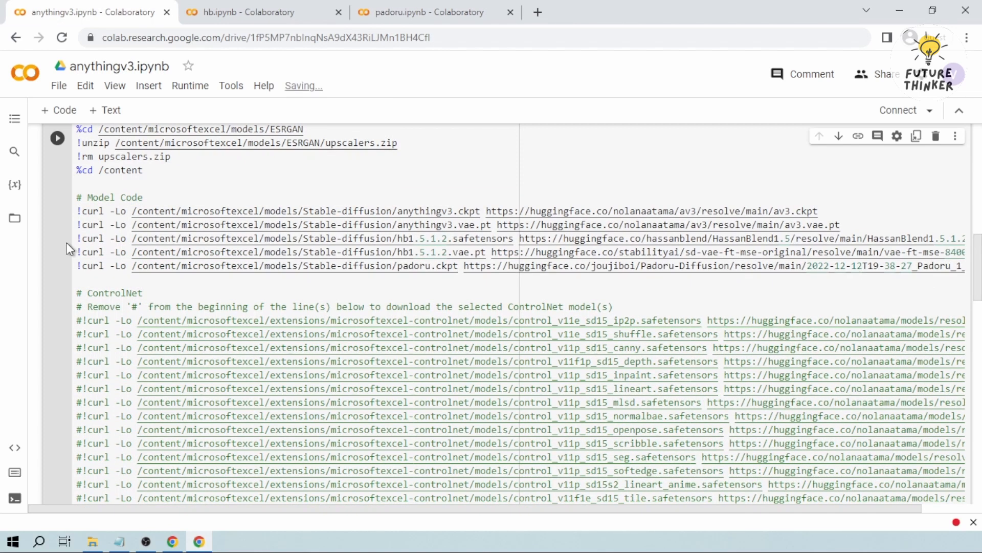
mouse_move(56, 138)
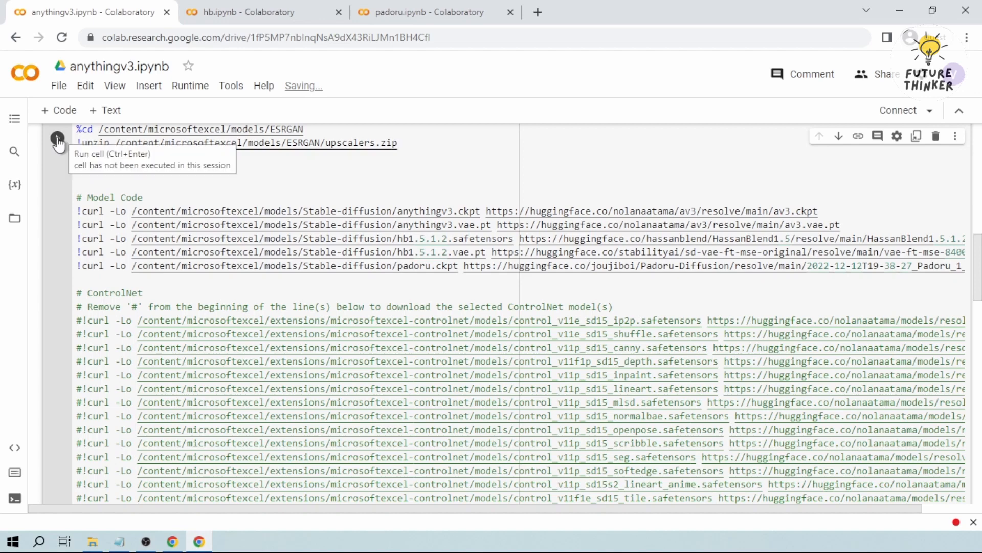
Run the anythingv3 setup cell until it prints a 'Running on public URL' gradio.live link.
left_click(57, 136)
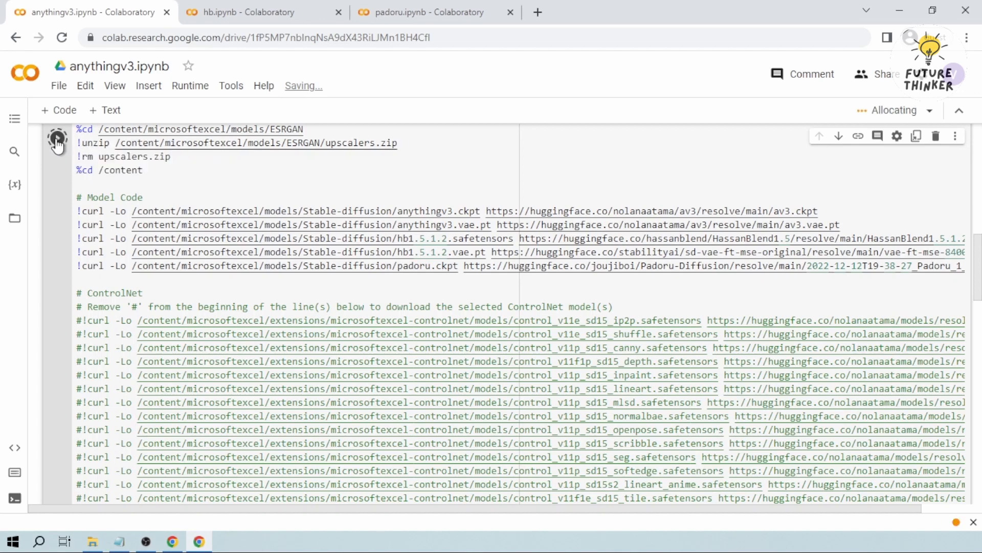
scroll("down", 3)
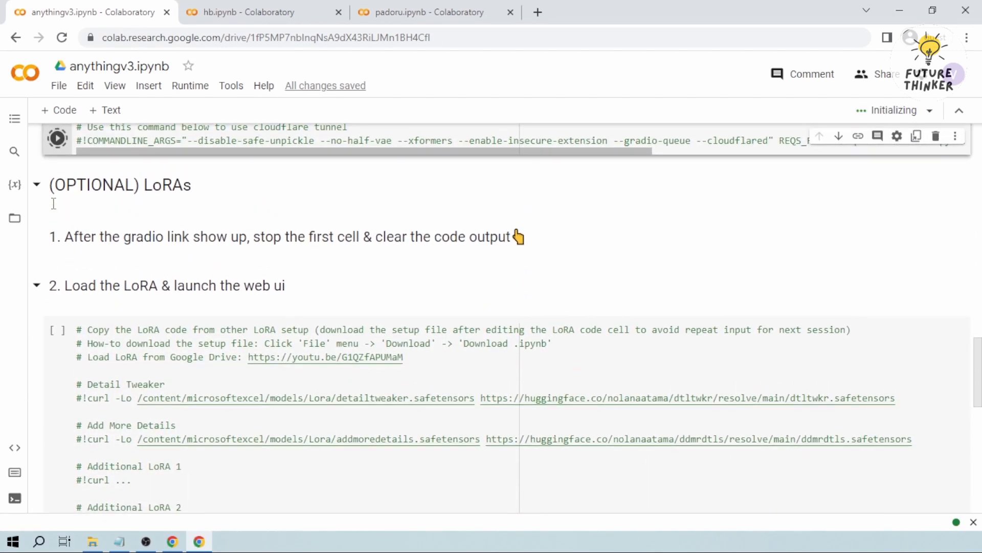
scroll("down", 3)
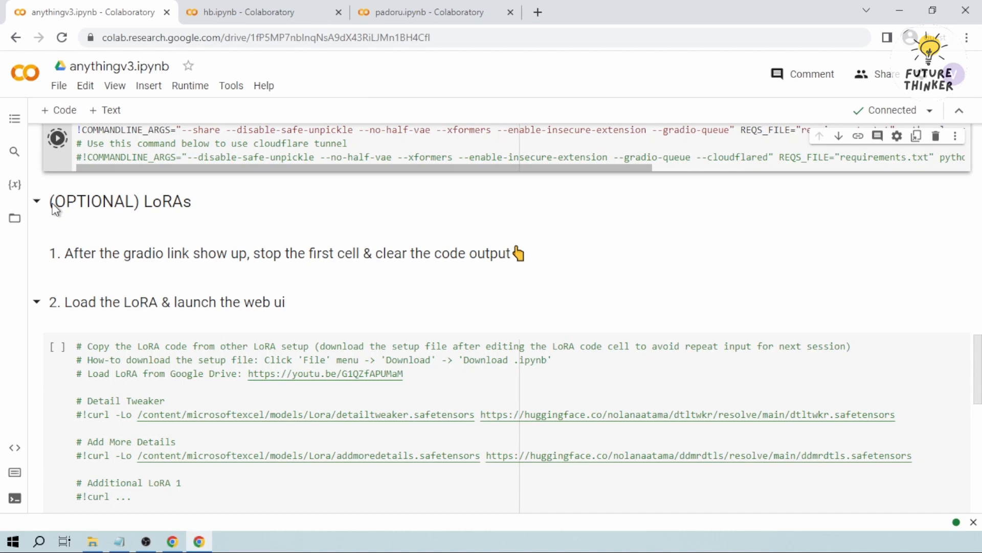
left_click(57, 138)
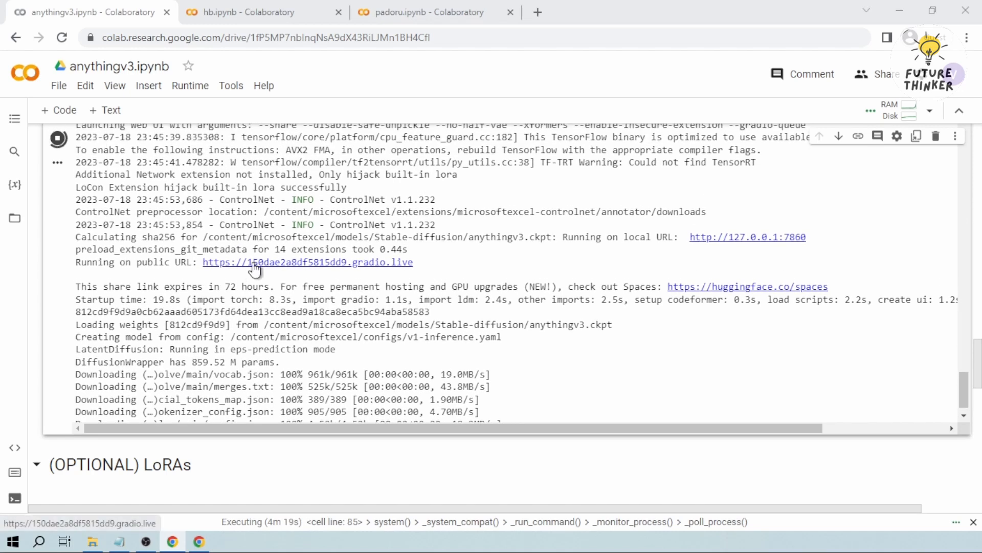
Open the web UI via the gradio.live link and confirm anythingv3, hb1.5.1.2 and padoru checkpoints, keeping anythingv3.ckpt.
left_click(307, 262)
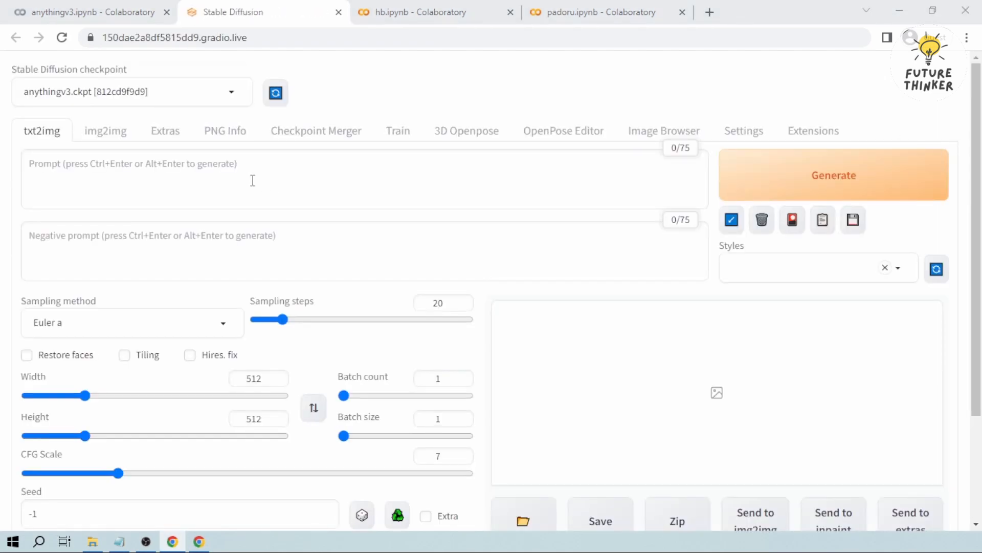
left_click(131, 91)
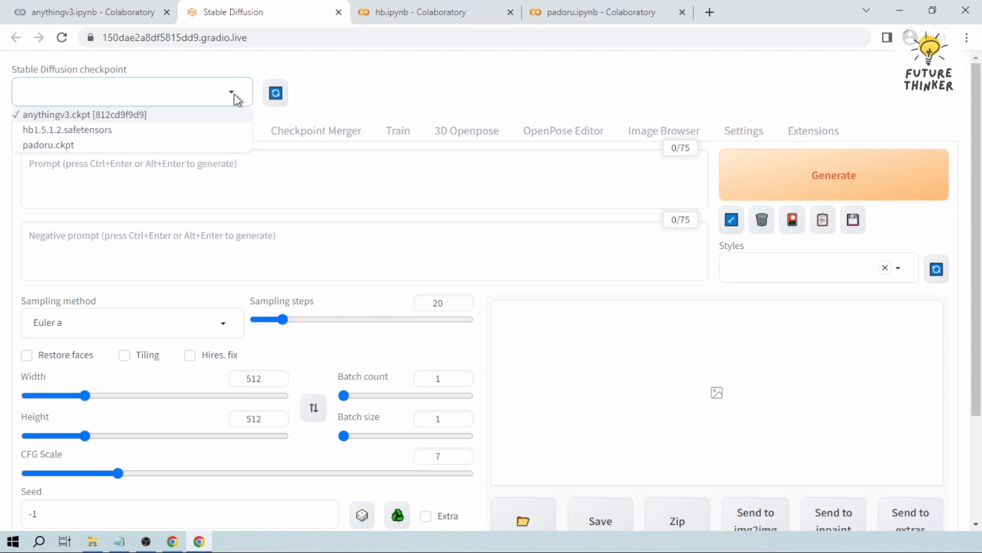
left_click(84, 115)
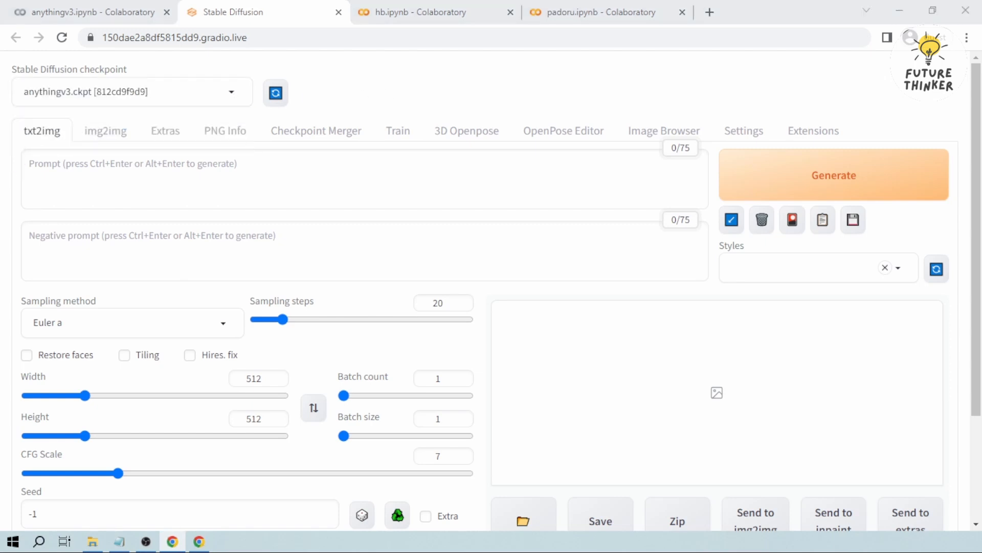
Generate an image from the txt2img prompt '1girl' using the anythingv3 checkpoint.
type("1girl")
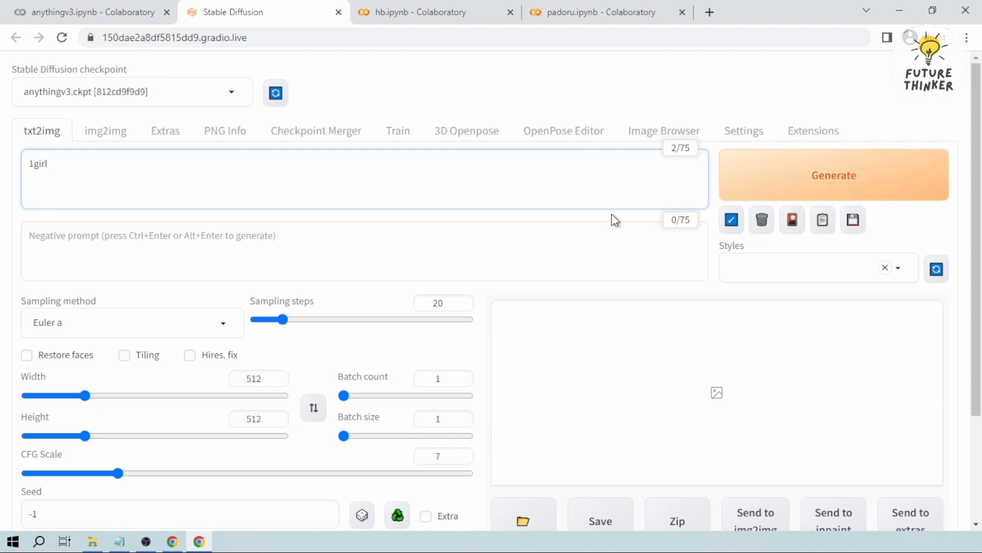
left_click(834, 175)
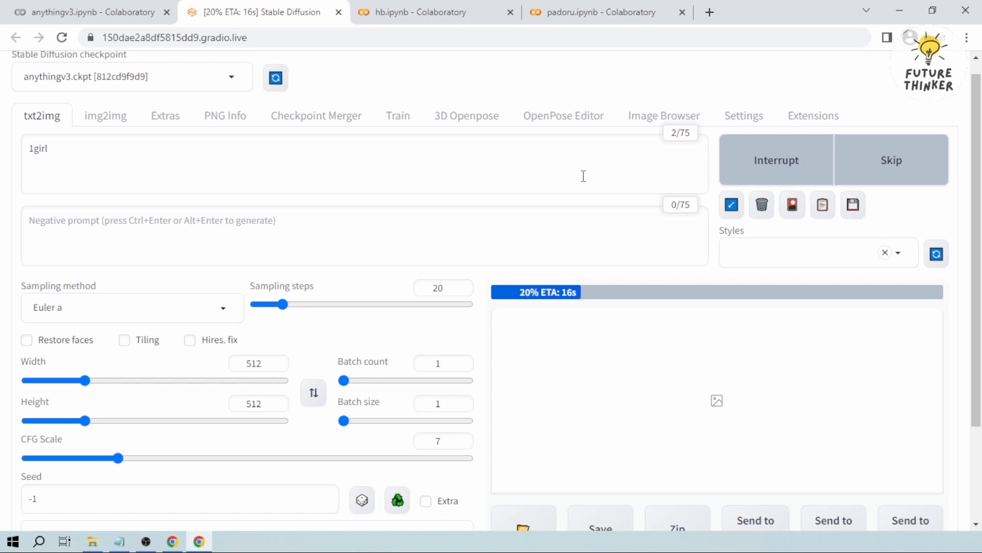
scroll("down", 3)
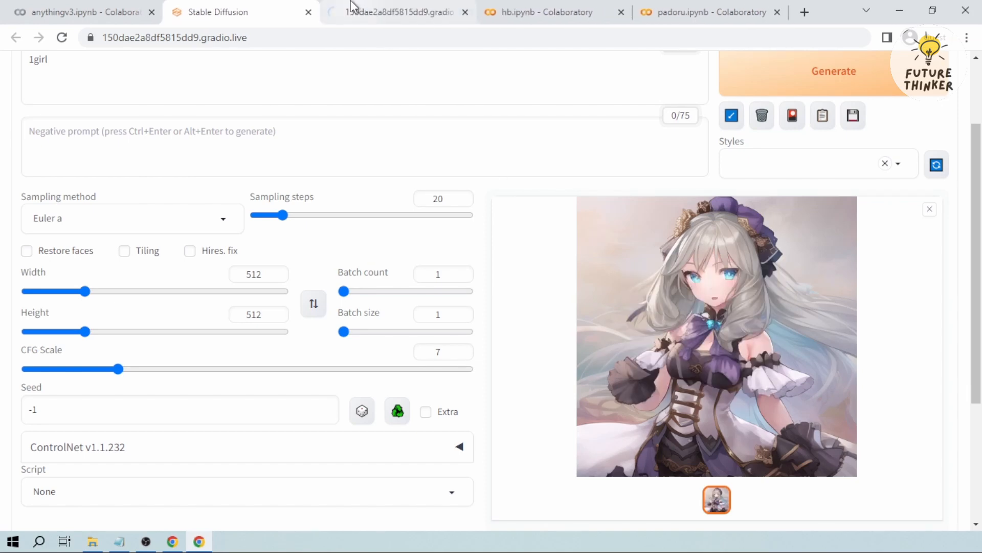
left_click(131, 92)
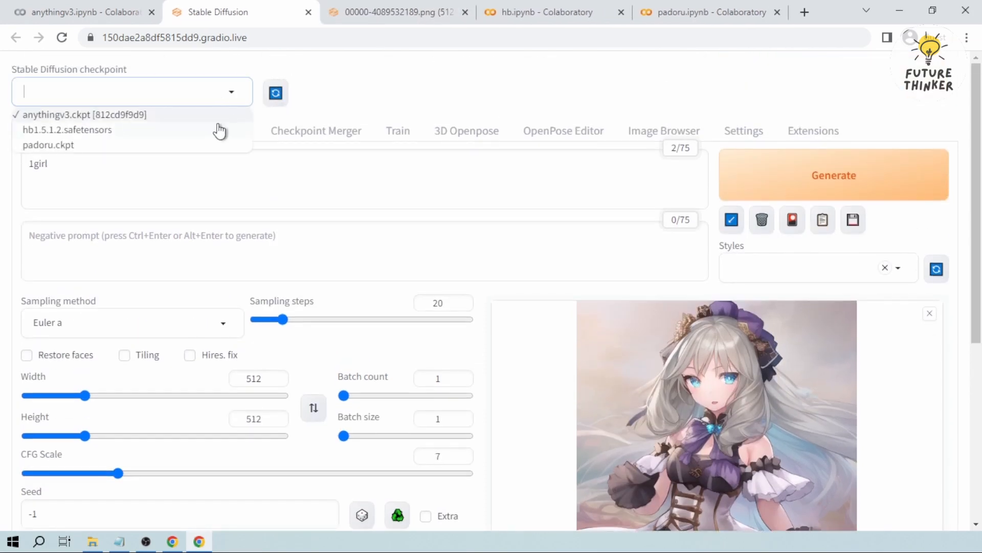
Load hb1.5.1.2.safetensors, generate the '1girl' image again, and enlarge the painted result.
left_click(66, 129)
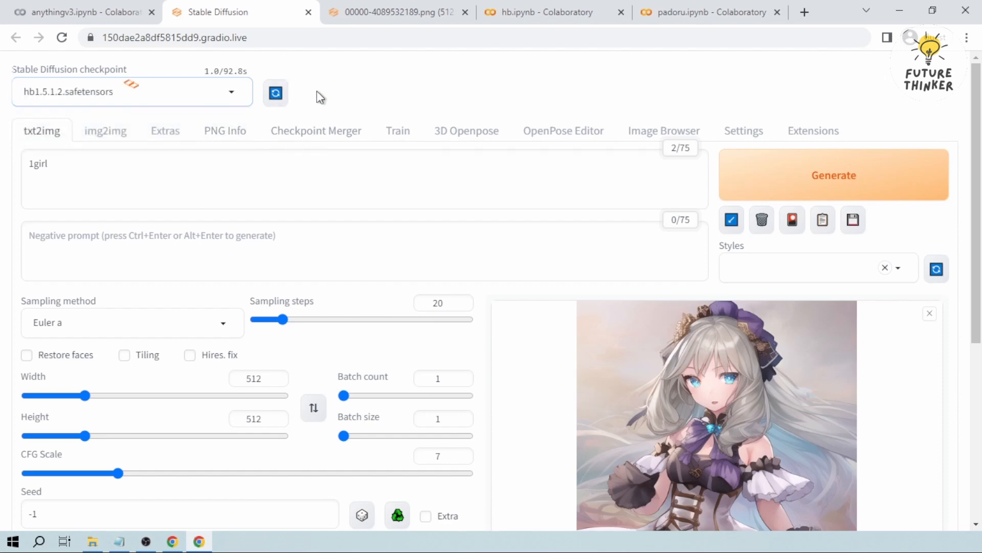
left_click(832, 175)
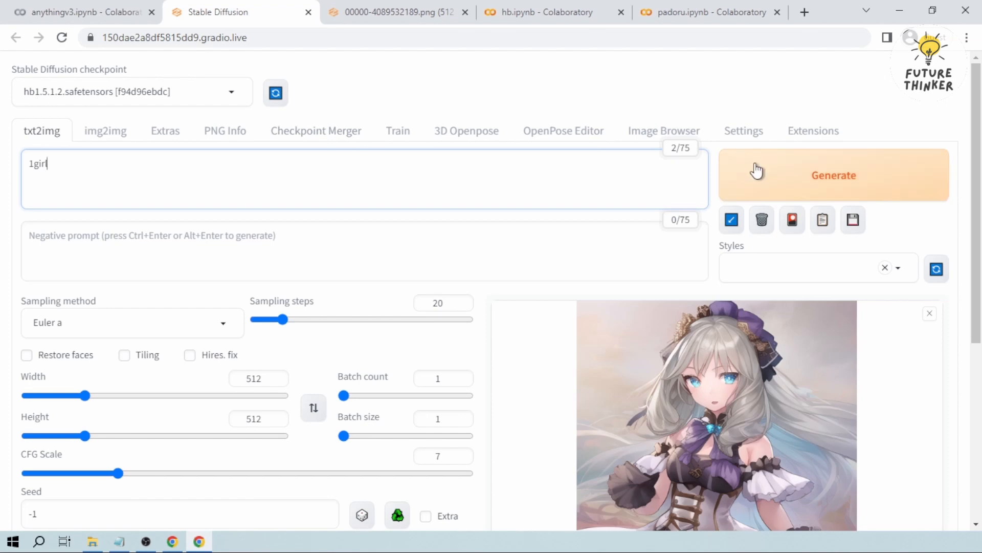
left_click(833, 175)
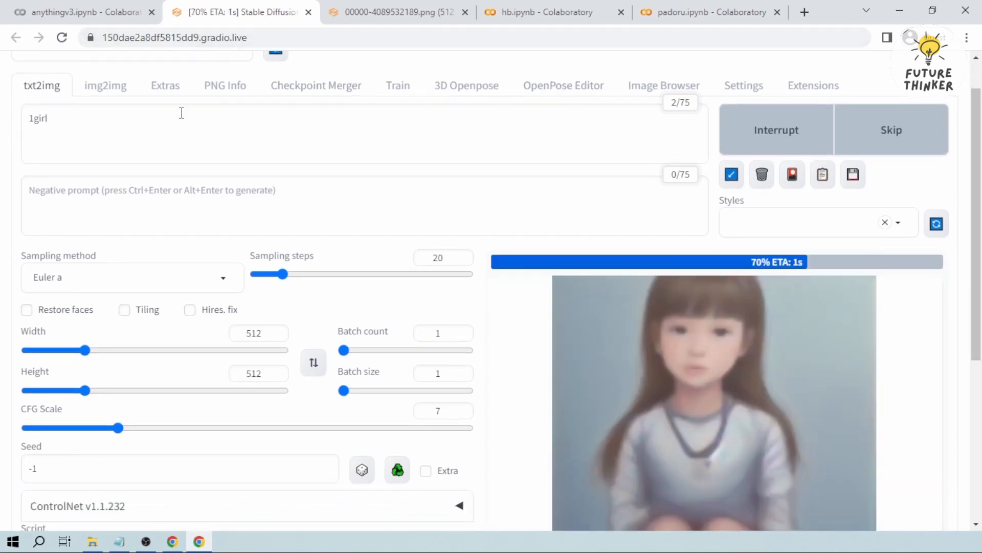
left_click(713, 401)
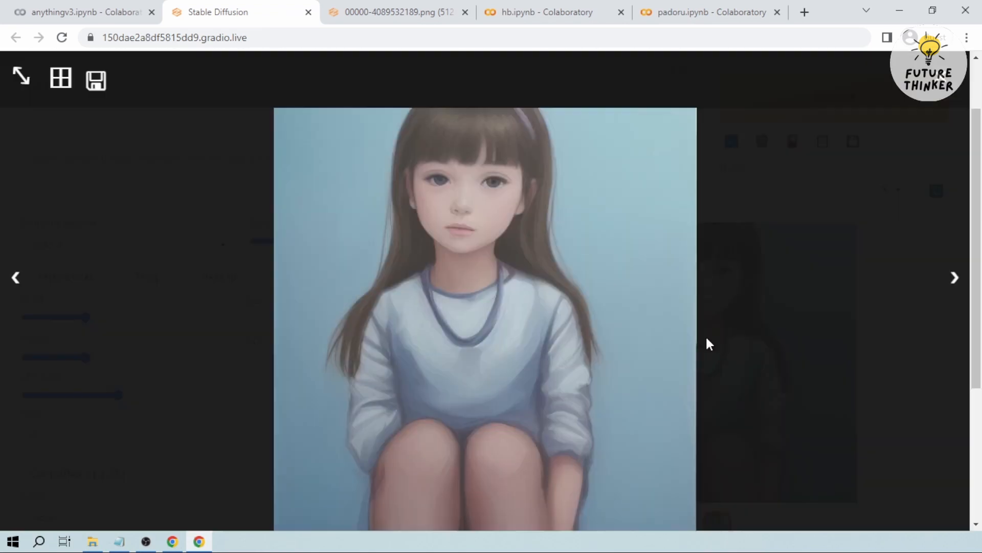
mouse_move(578, 235)
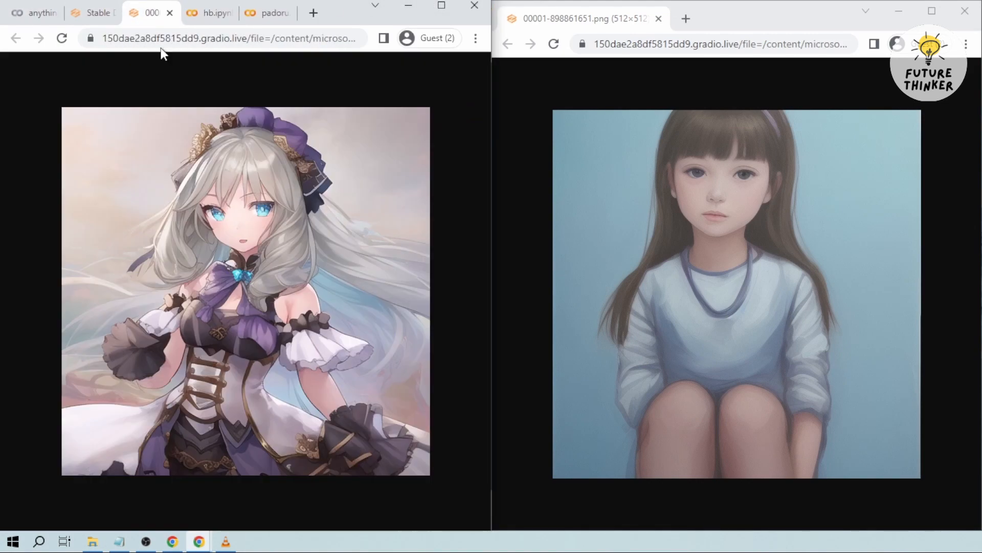
mouse_move(554, 229)
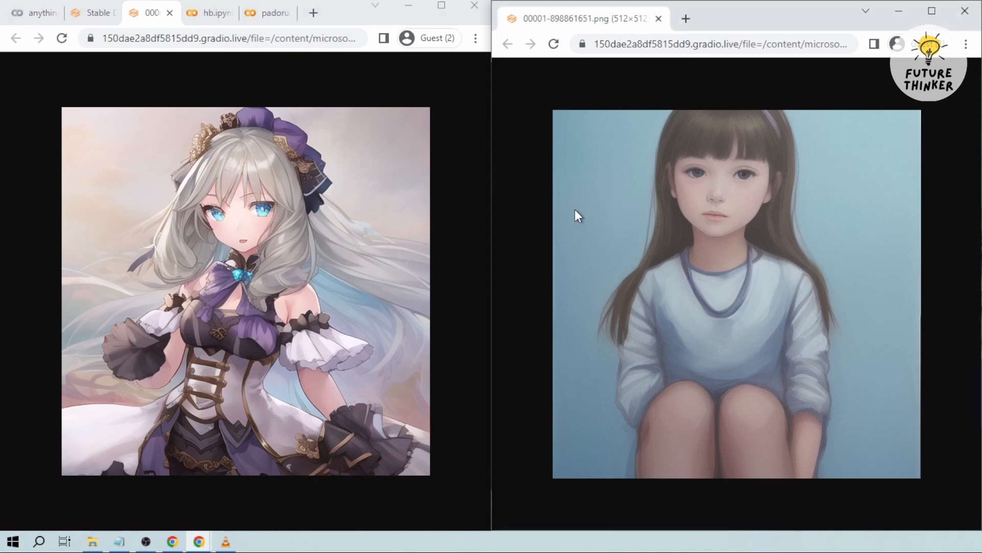
mouse_move(580, 203)
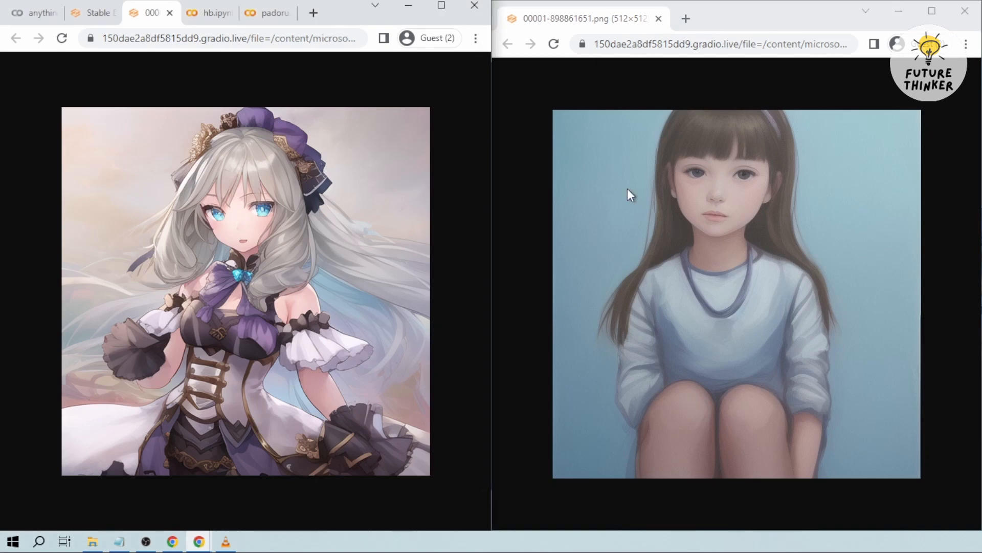
mouse_move(625, 192)
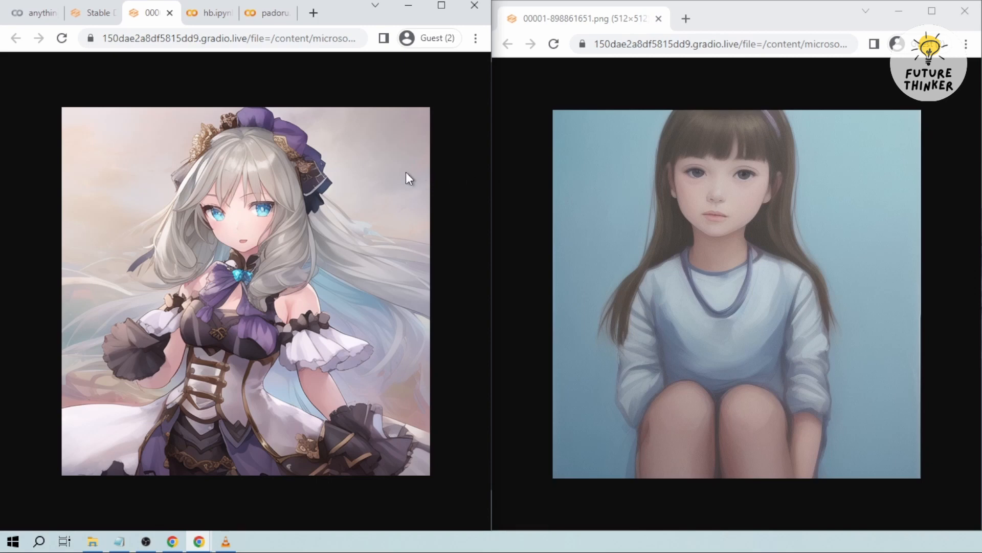
mouse_move(402, 176)
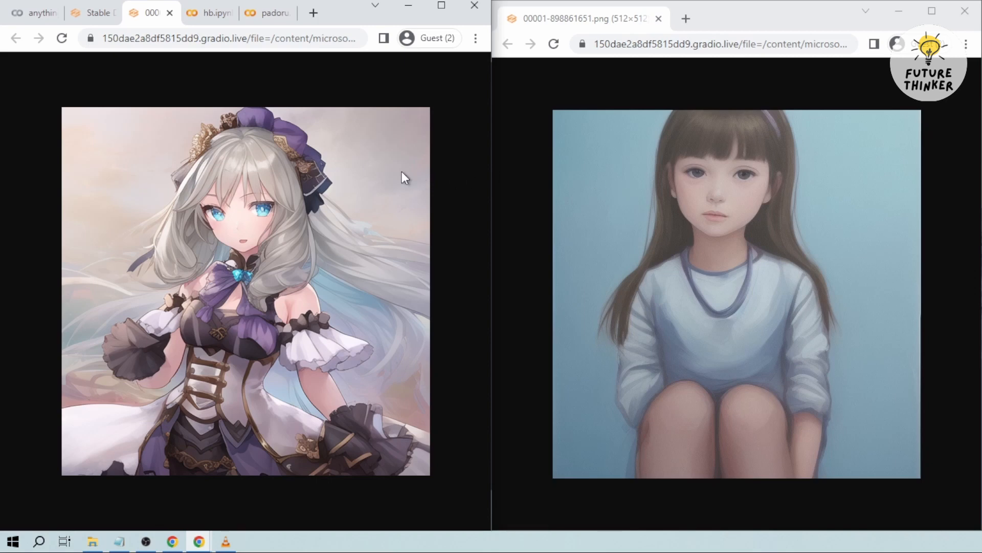
mouse_move(578, 223)
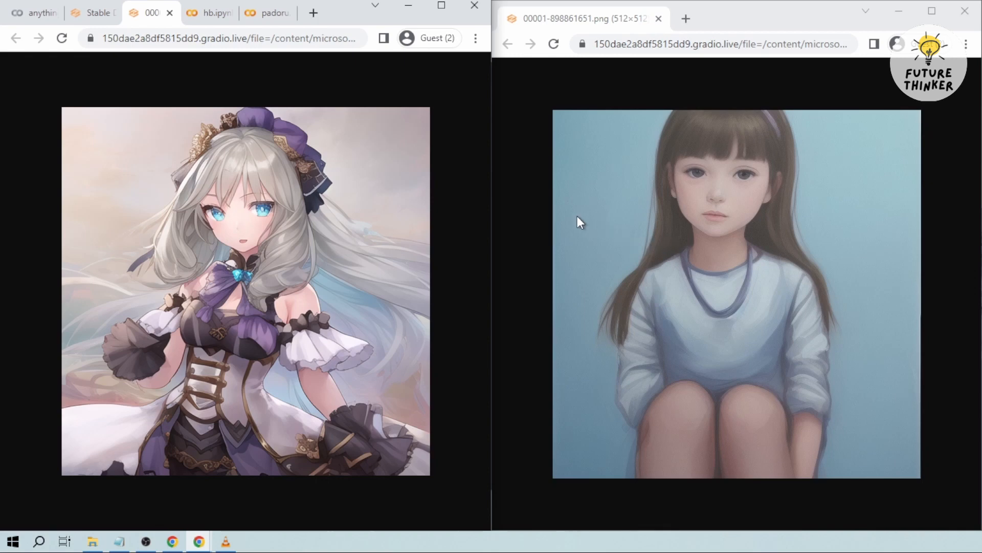